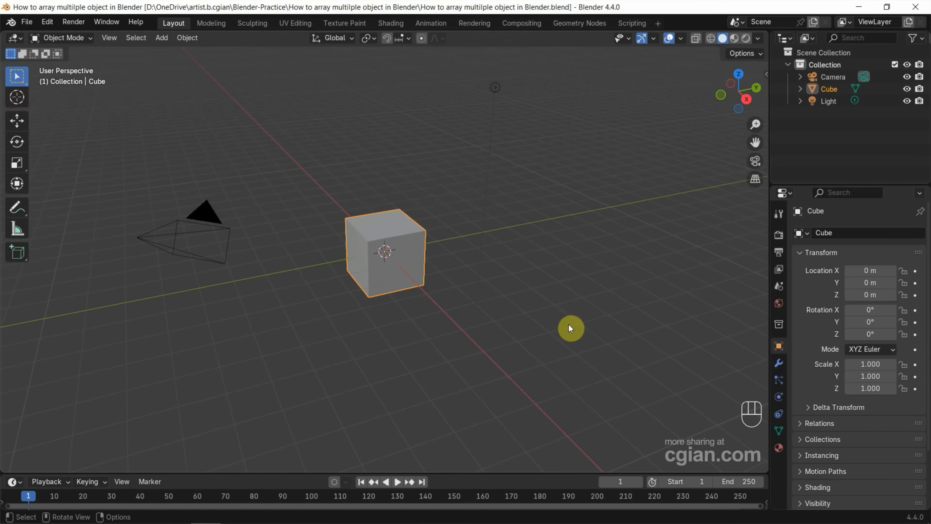
pyautogui.moveTo(175, 251)
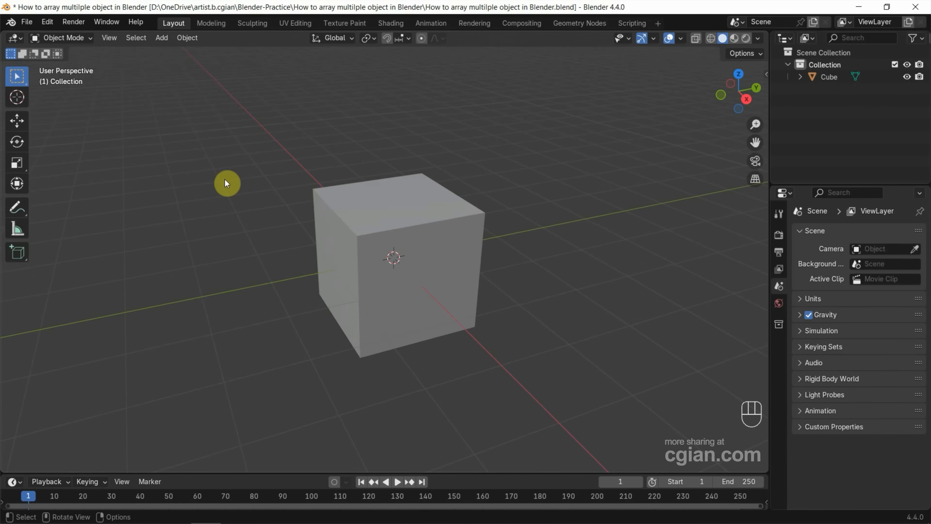
# Add a Suzanne monkey head at Z 1.5 m, rotated -35° around X, atop the cube.
pyautogui.click(161, 37)
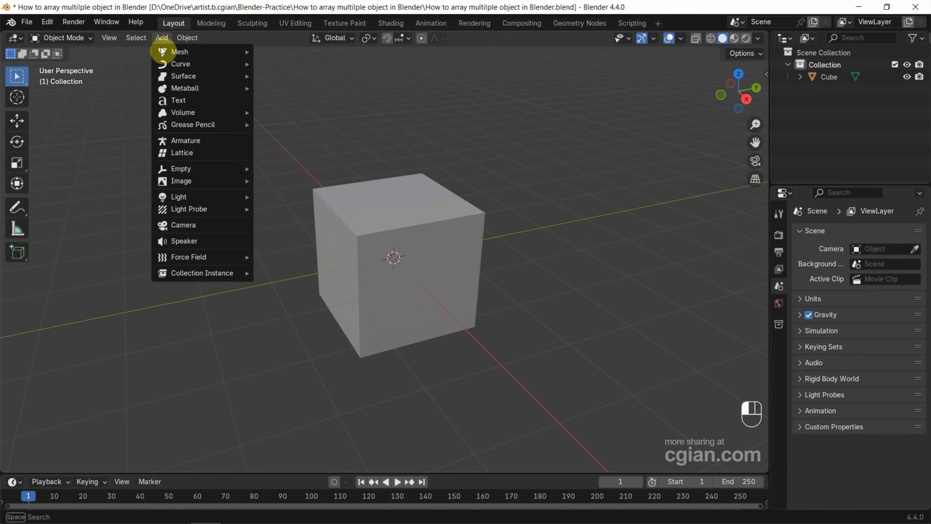
pyautogui.click(179, 52)
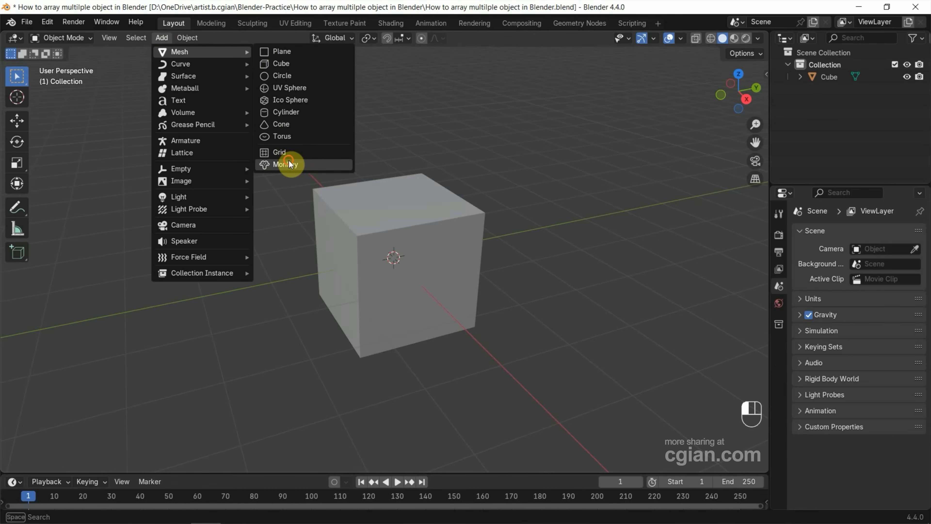
pyautogui.click(287, 164)
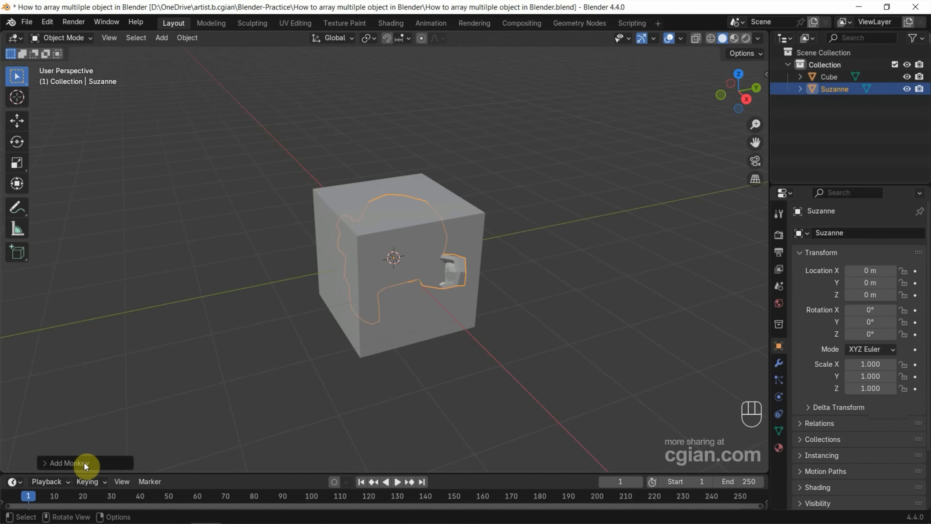
pyautogui.click(65, 463)
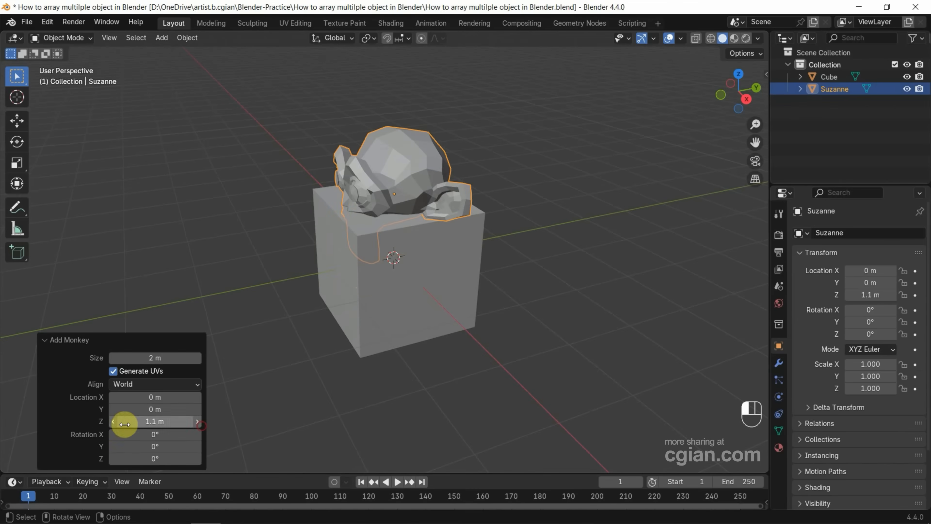
pyautogui.doubleClick(155, 421)
pyautogui.write('5')
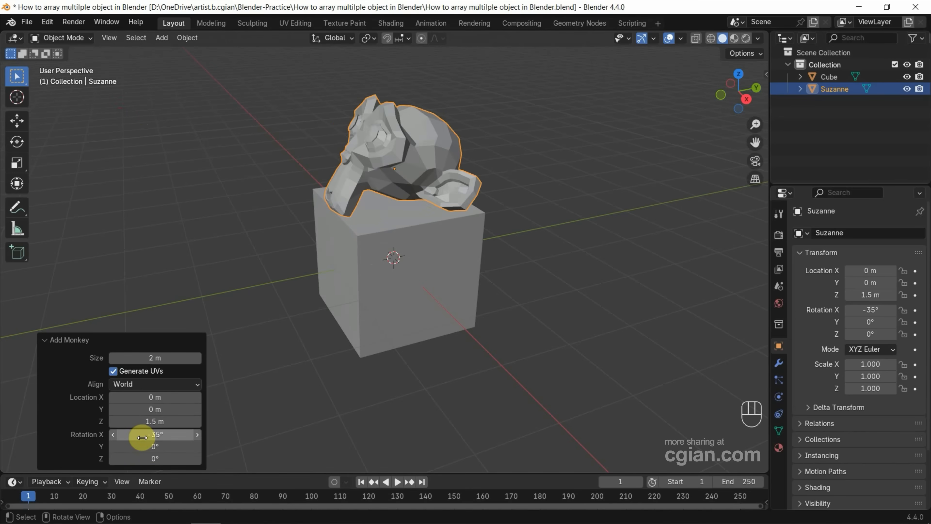
# Add a 2 m plane at the world origin after selecting the cube and monkey in the Outliner.
pyautogui.click(383, 177)
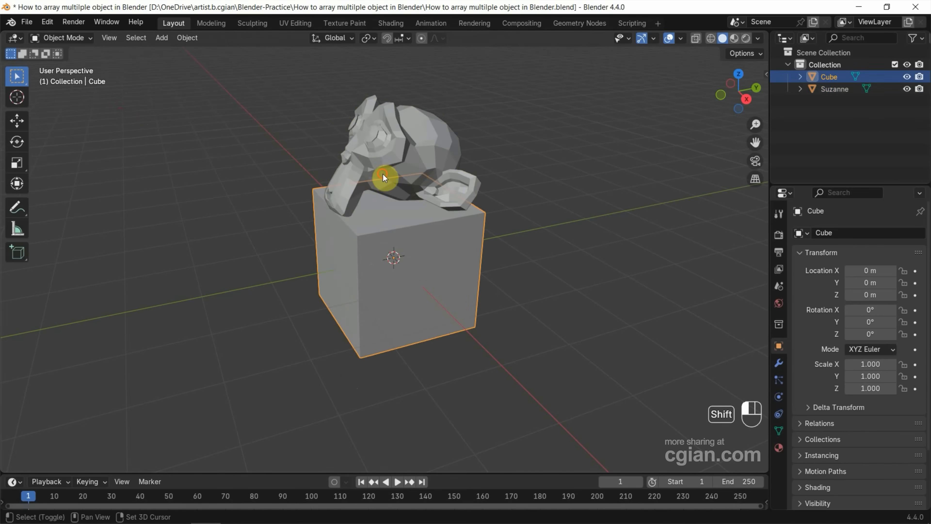
pyautogui.click(834, 88)
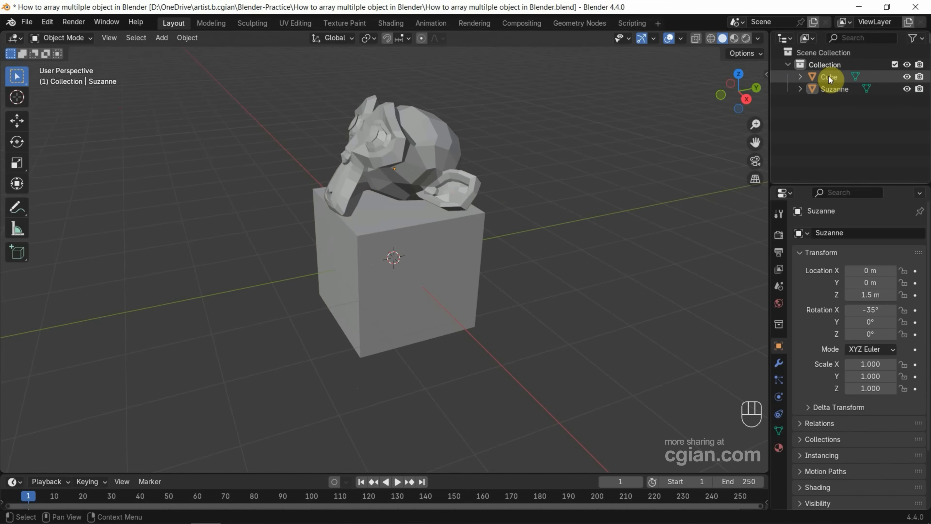
pyautogui.click(834, 90)
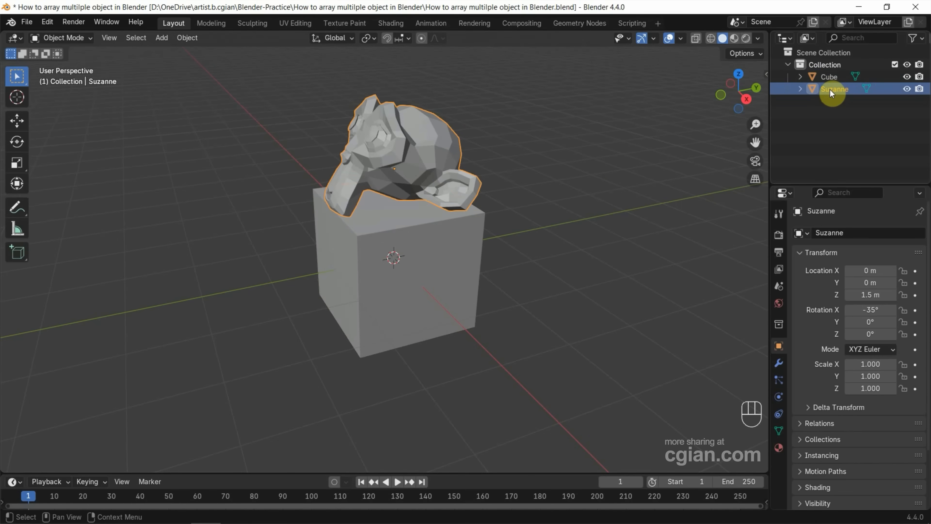
pyautogui.moveTo(756, 147)
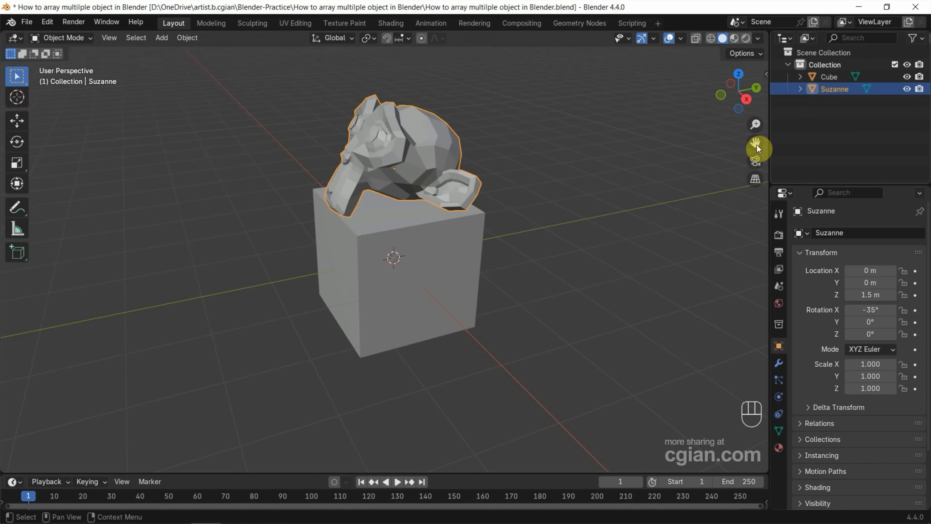
pyautogui.click(161, 38)
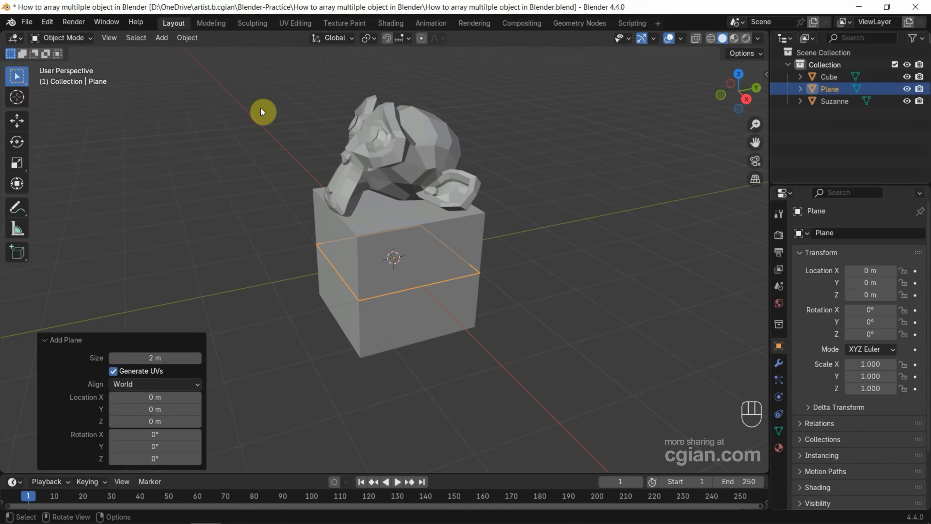
# Move the plane down to Z -1.546 m and rename it 'Plane to parent'.
pyautogui.press('g')
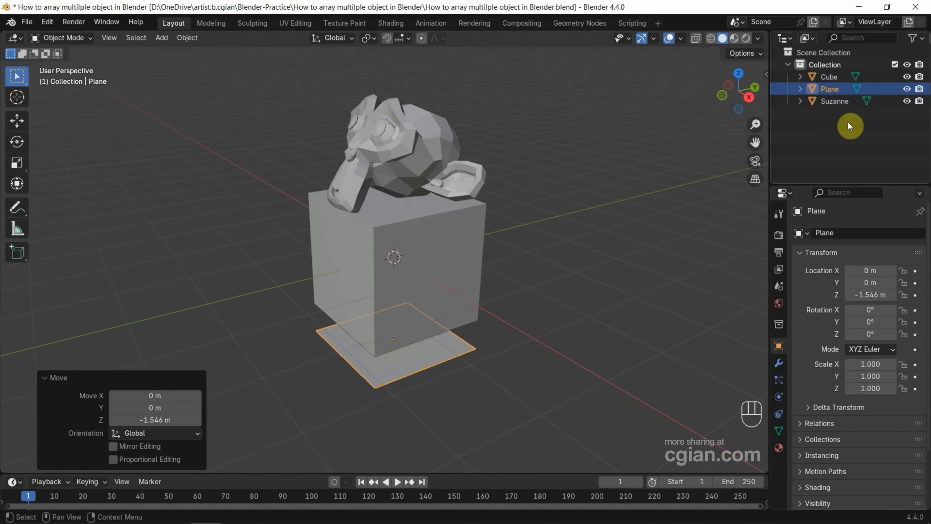
pyautogui.doubleClick(829, 88)
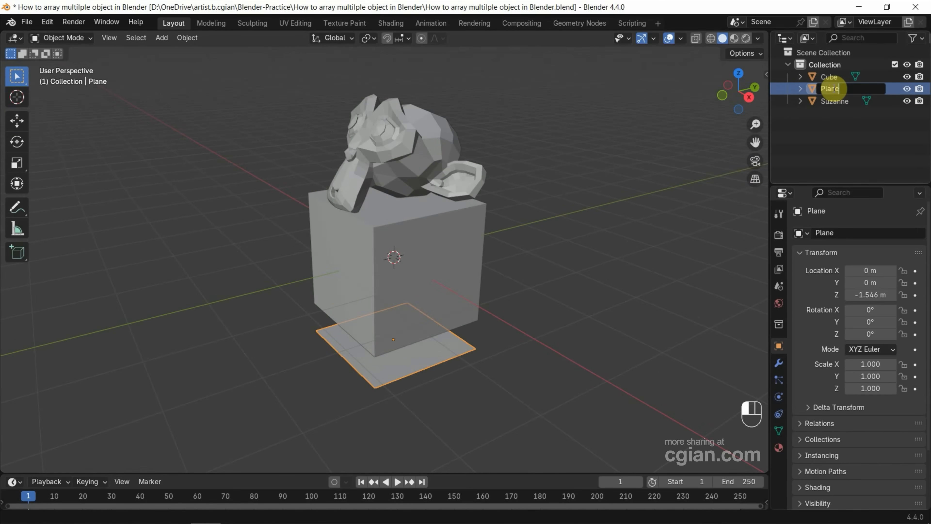
pyautogui.write('to parent')
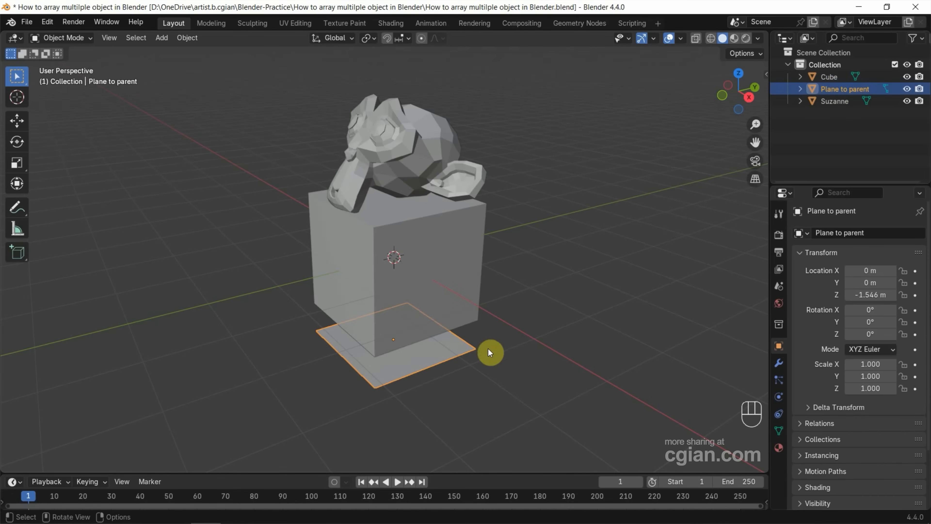
# Parent the Cube to 'Plane to parent' as an Object via Ctrl+P.
pyautogui.click(451, 291)
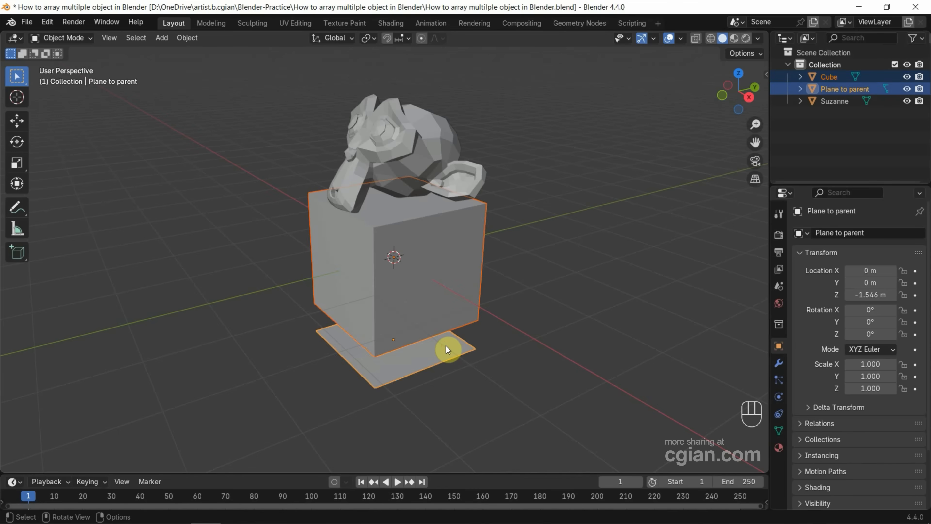
pyautogui.press('ctrl+p')
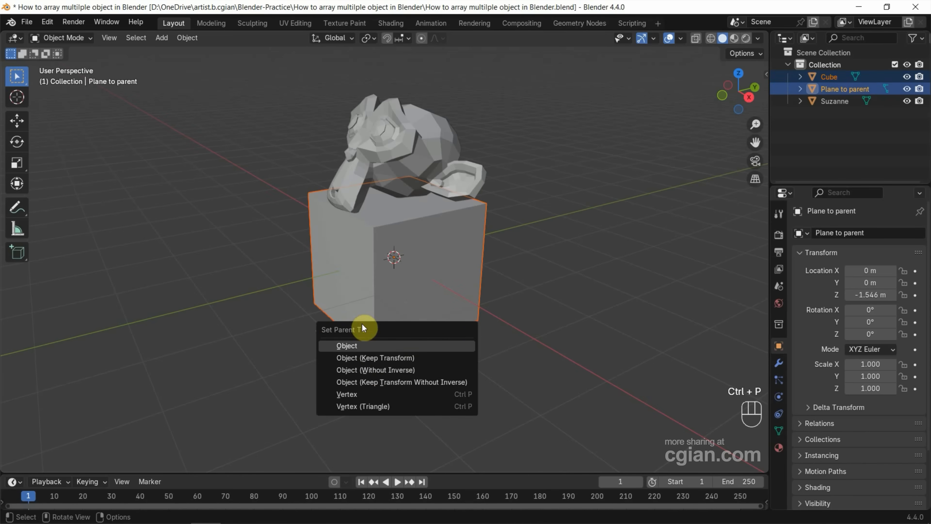
pyautogui.click(347, 346)
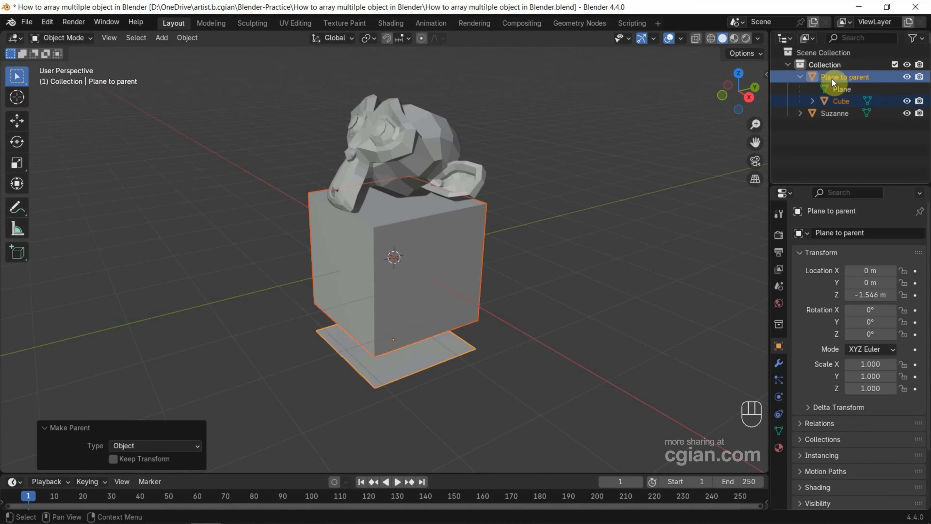
pyautogui.moveTo(834, 113)
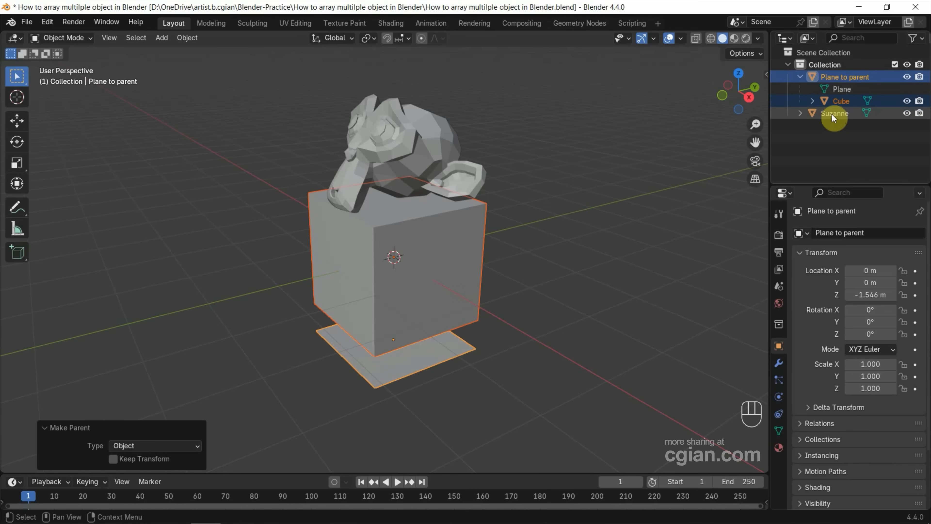
# Parent Suzanne to 'Plane to parent' as well, alongside the Cube.
pyautogui.click(834, 113)
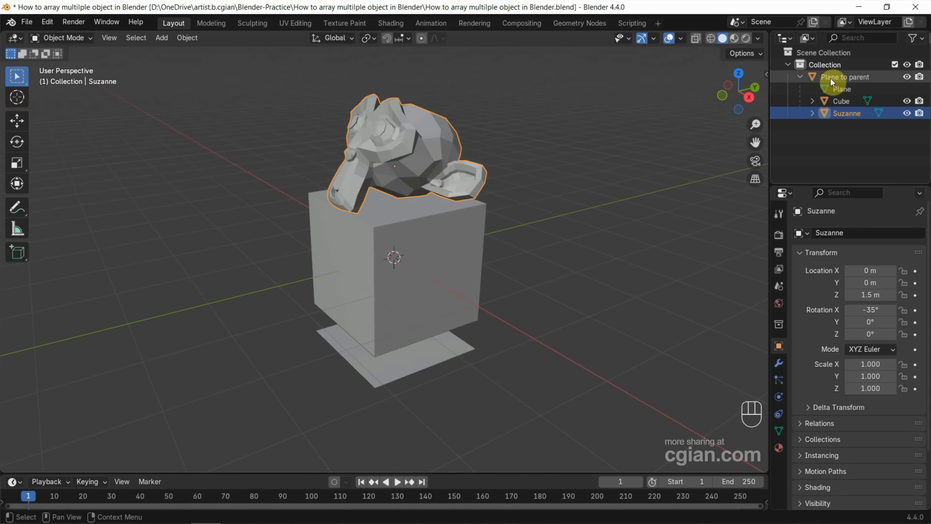
pyautogui.click(844, 76)
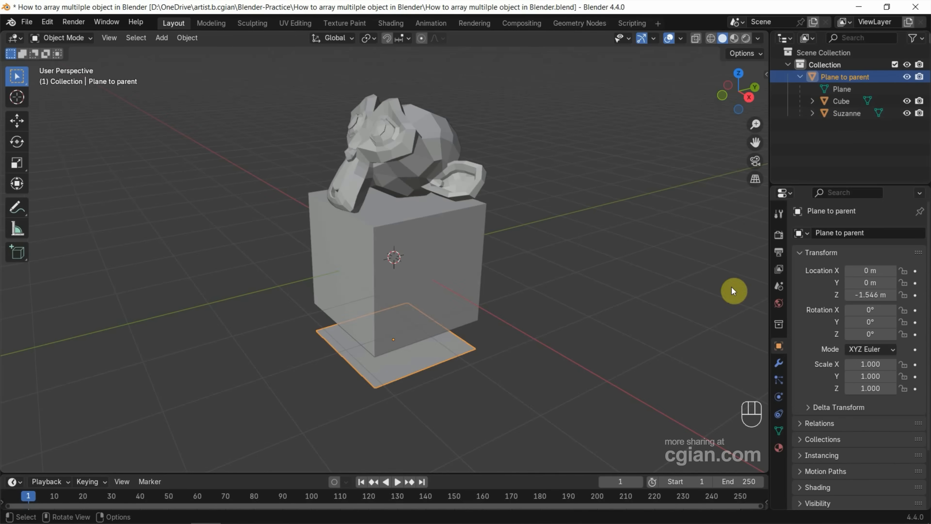
pyautogui.moveTo(779, 350)
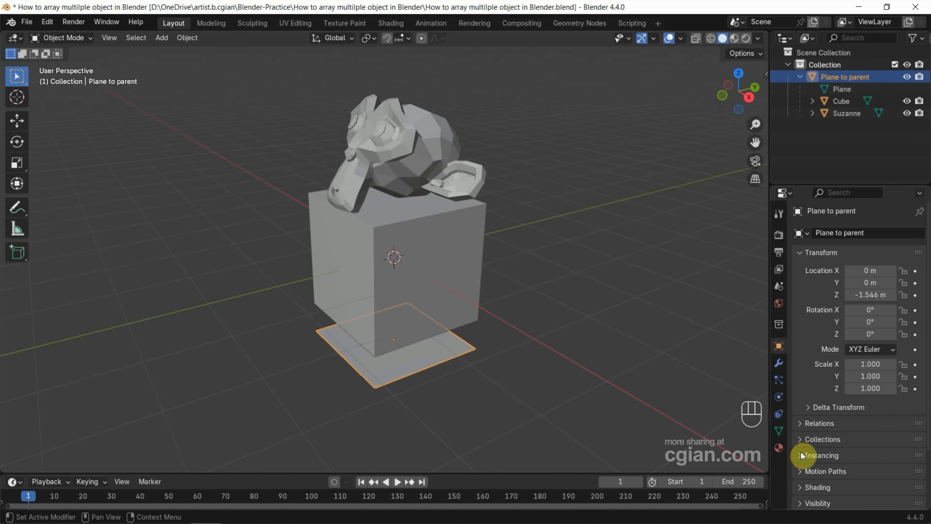
# Set the plane's Instancing to Faces and hide the instancer in viewport and render.
pyautogui.click(823, 455)
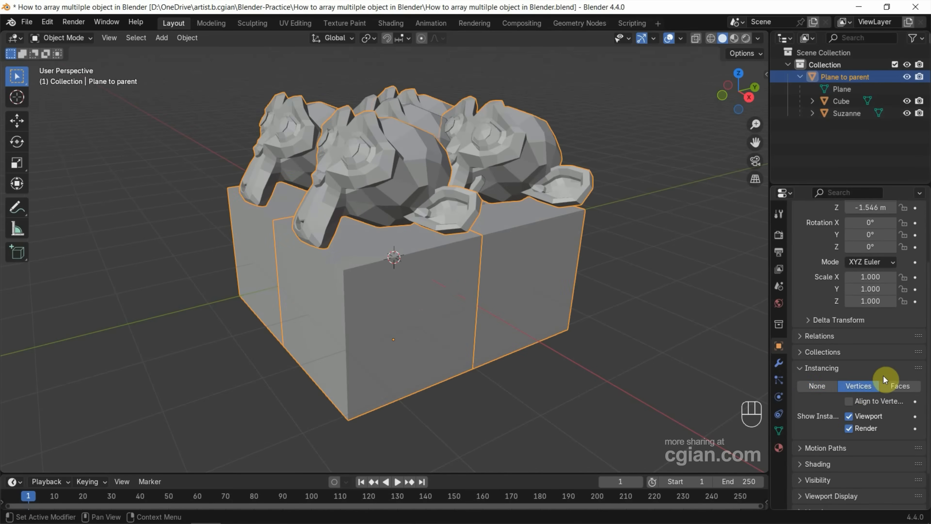
pyautogui.moveTo(900, 386)
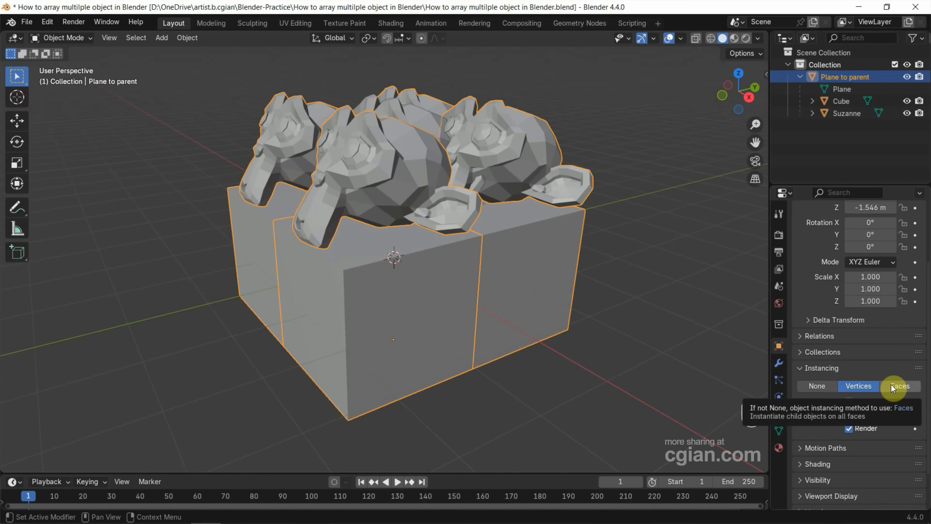
pyautogui.click(901, 386)
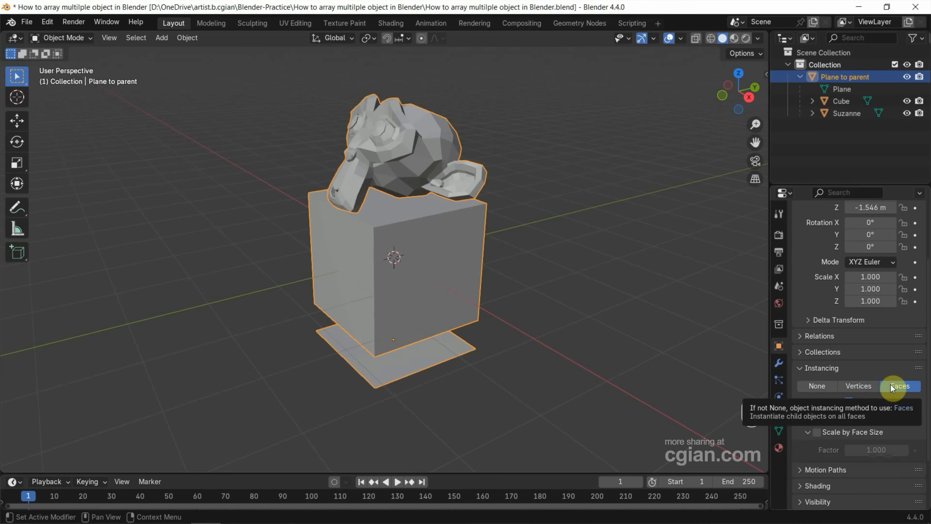
pyautogui.click(899, 386)
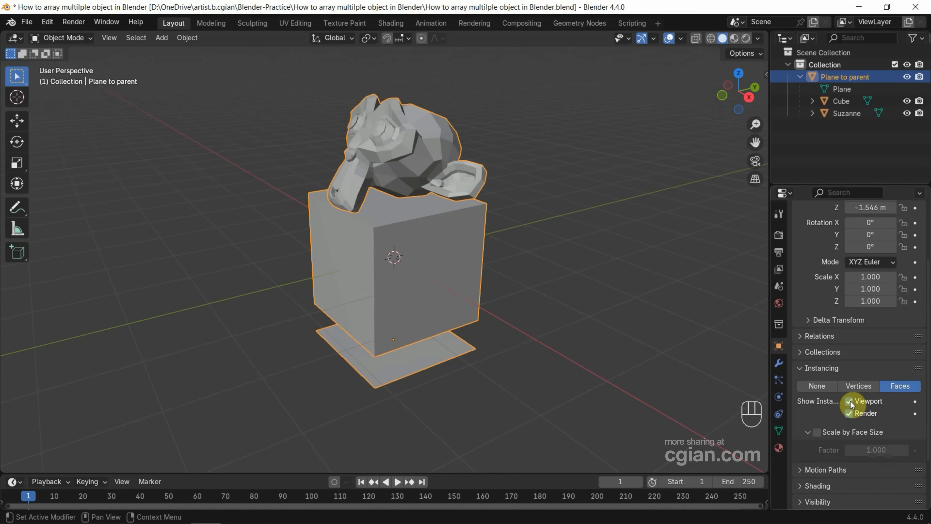
pyautogui.moveTo(850, 402)
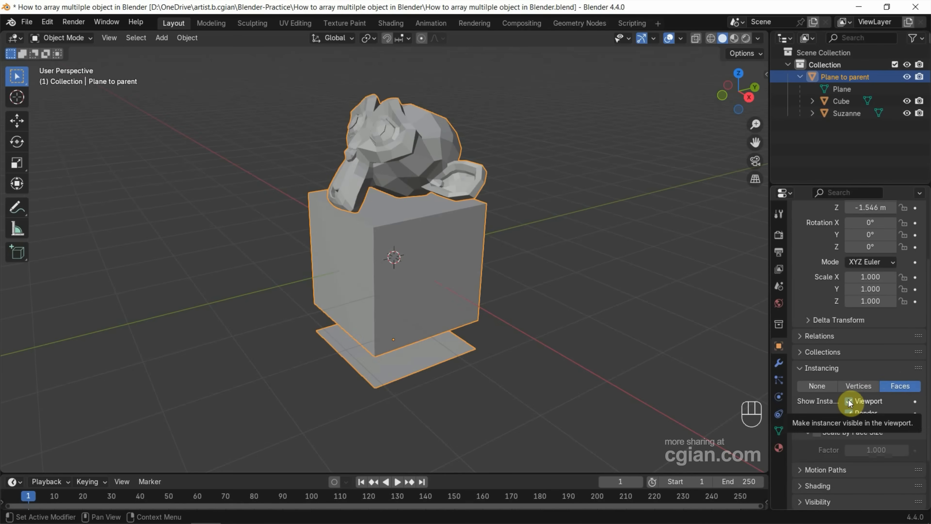
pyautogui.click(849, 401)
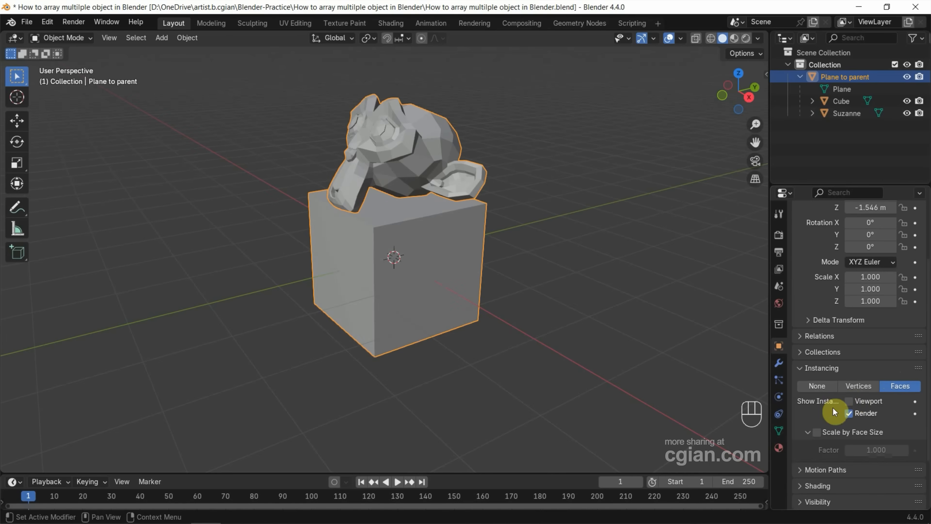
pyautogui.moveTo(850, 417)
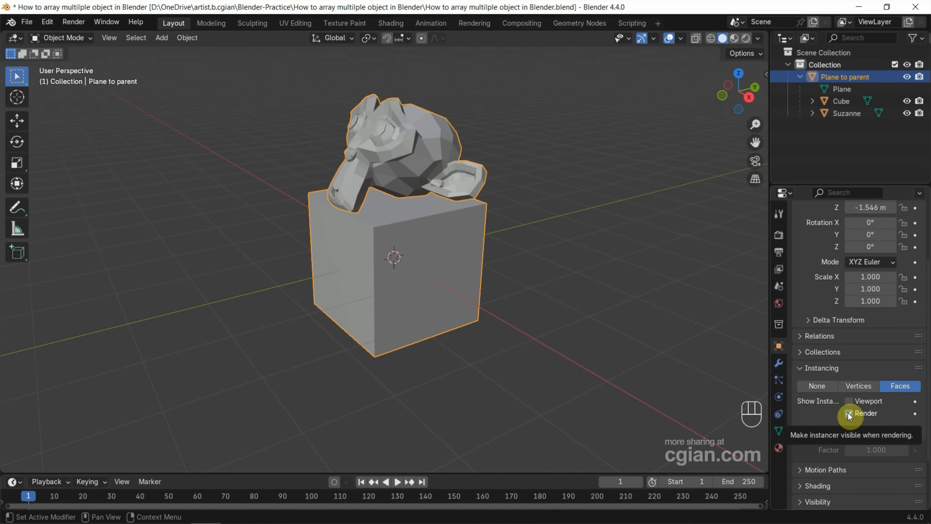
pyautogui.click(848, 414)
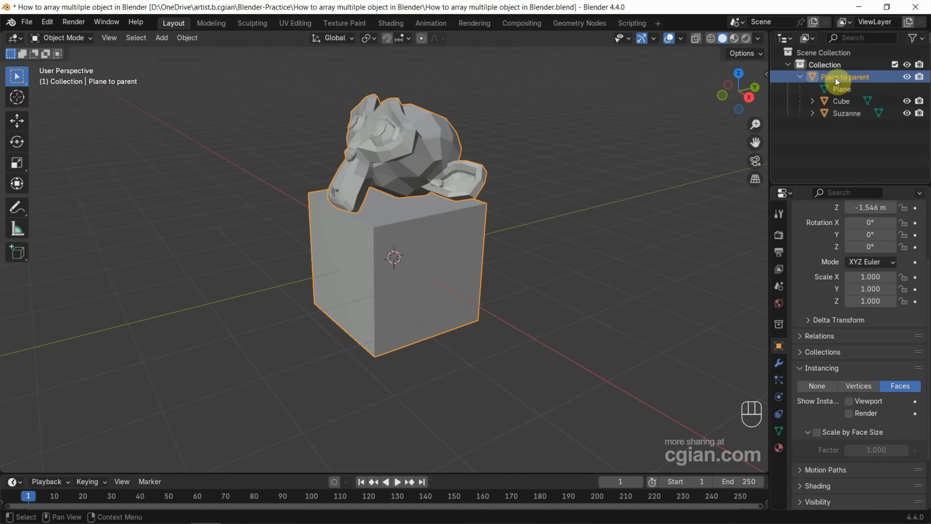
pyautogui.moveTo(777, 359)
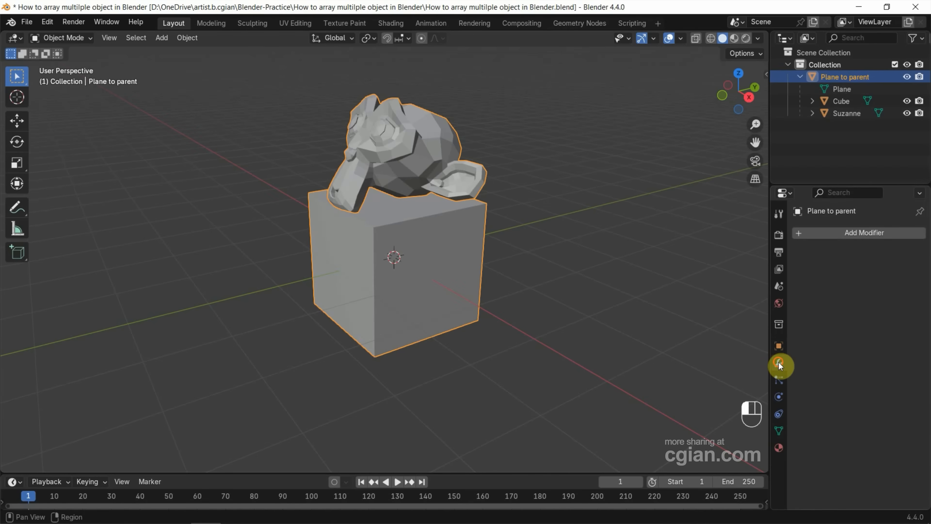
# Add an Array modifier to the plane, duplicating the cube and Suzanne along X.
pyautogui.click(865, 233)
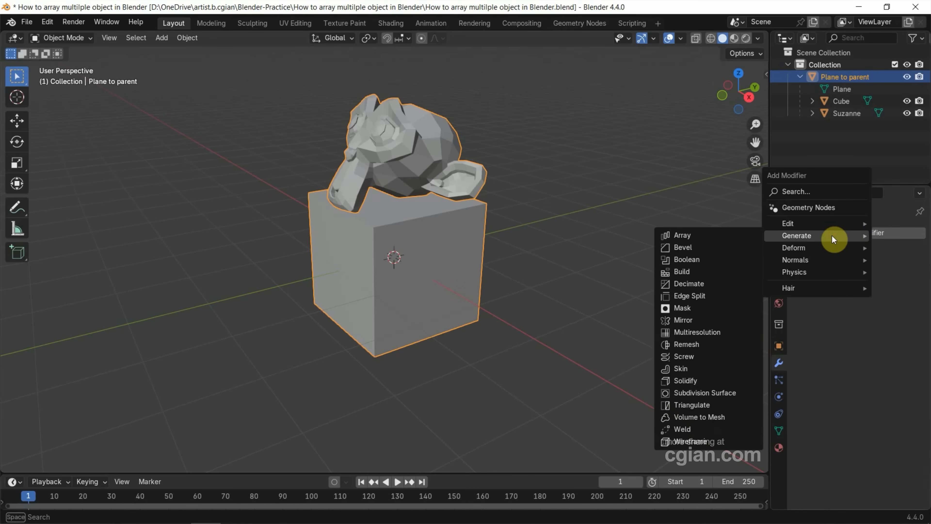
pyautogui.click(682, 235)
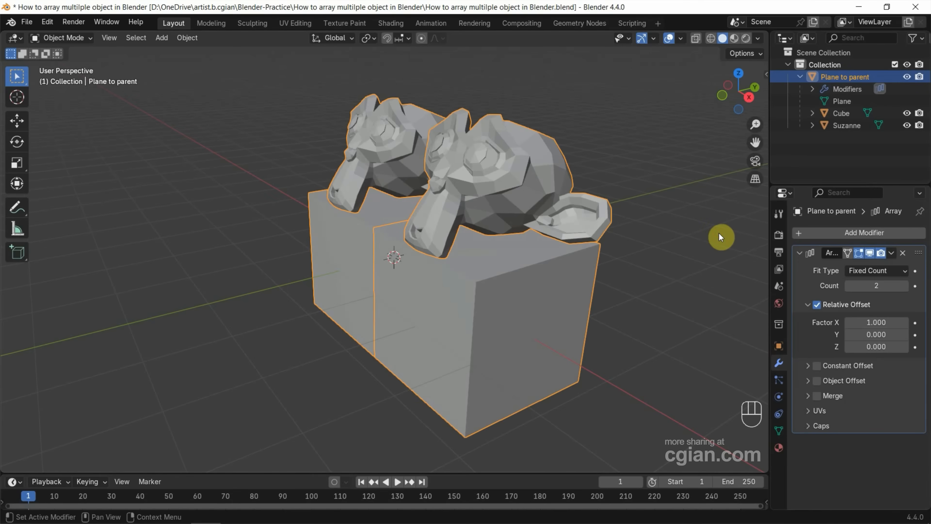